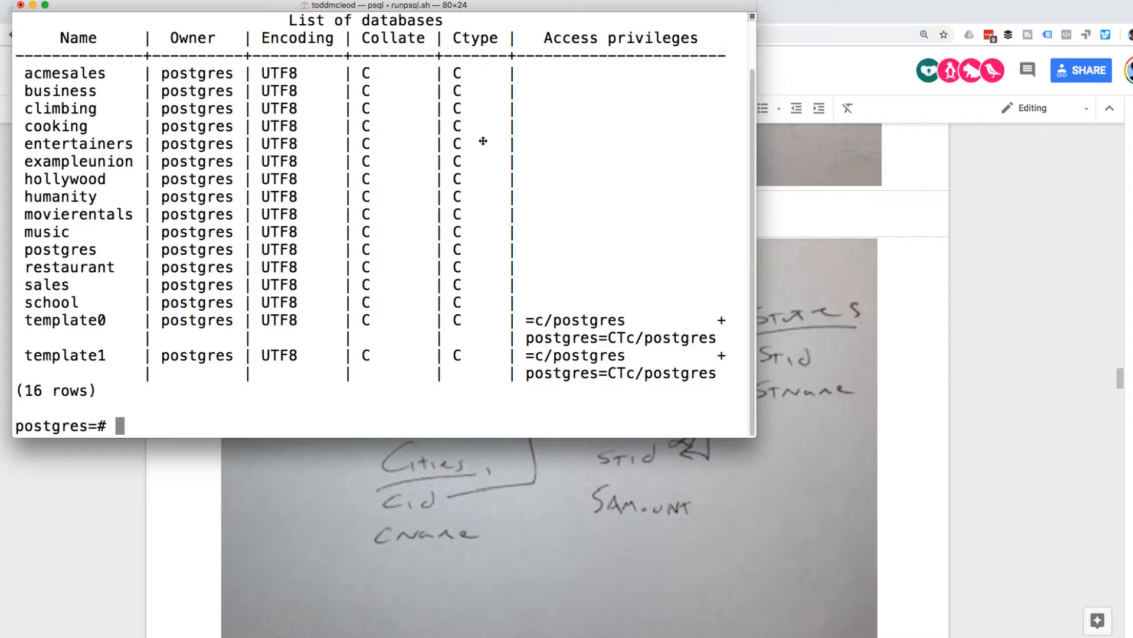
# - Connect to the sales database and list its tables: cities, employees, sales, states
pyautogui.write('\\c sales')
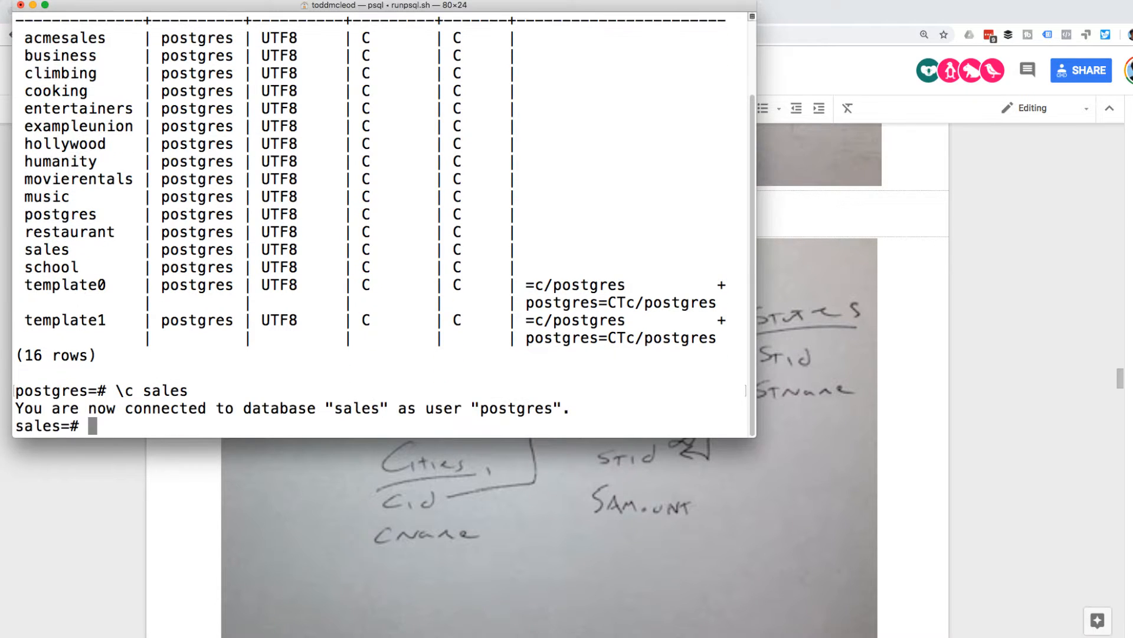
pyautogui.write('\\d')
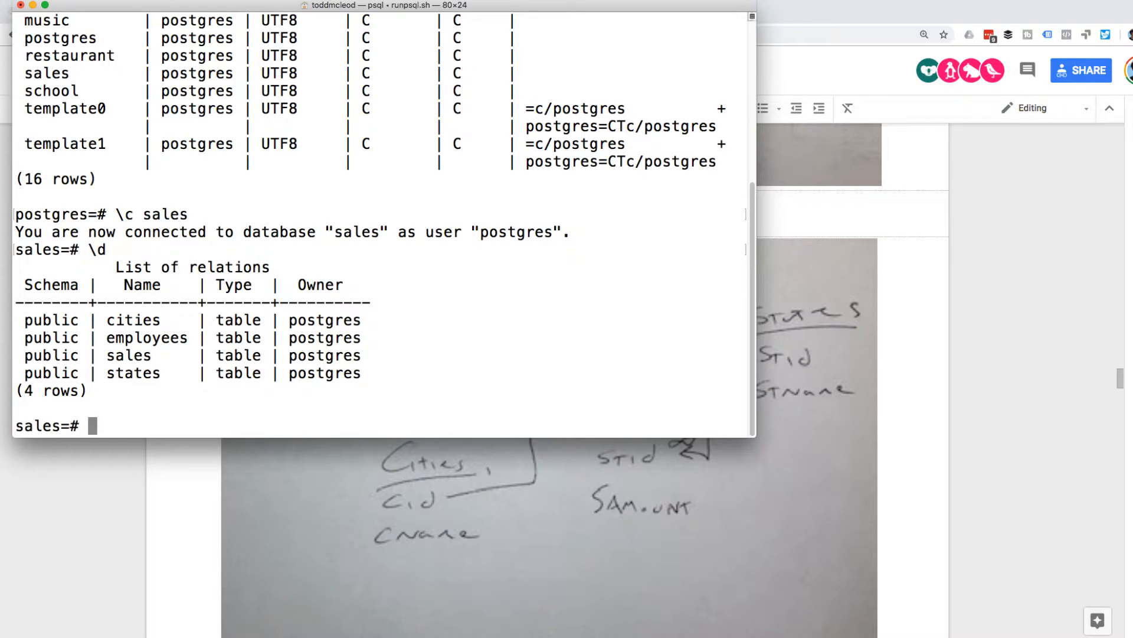
# - Query all rows of employees, returning James, Moneypenny, Ian, Fleming and Bond
pyautogui.write('select * from')
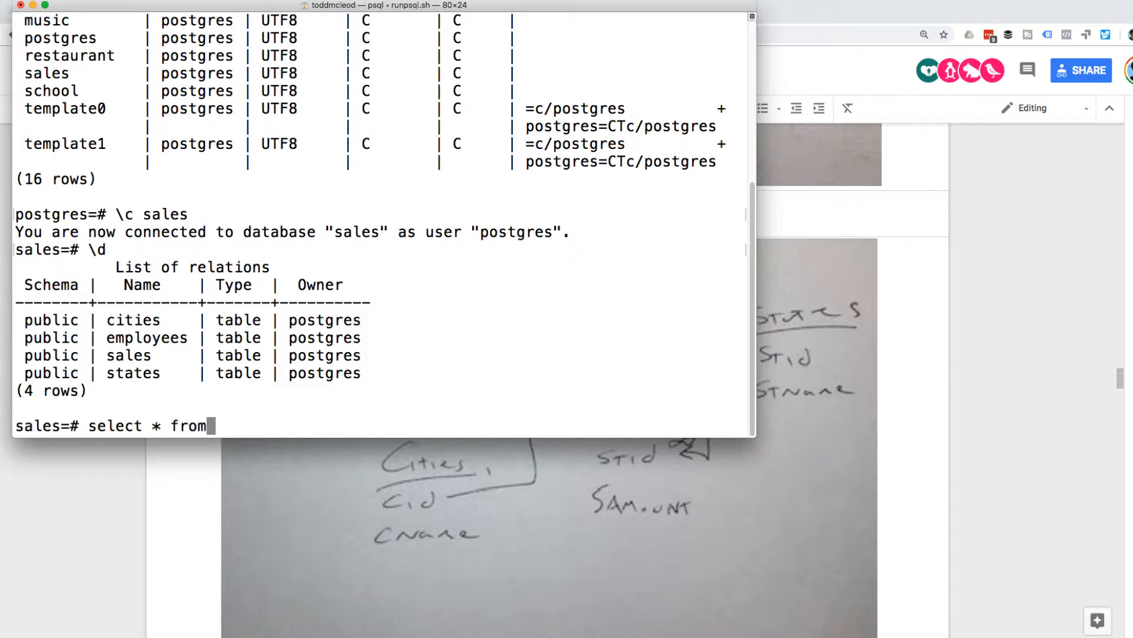
pyautogui.write('employees;')
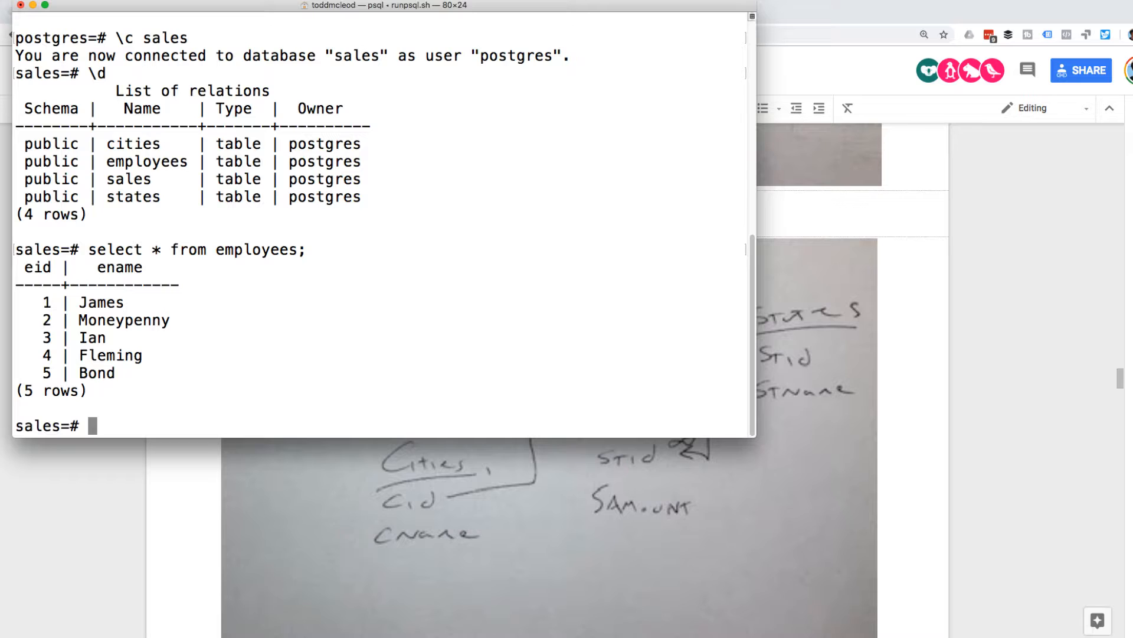
# - Write UPDATE employees SET ename = 'Stock' where eid = 5 without running it
pyautogui.write('UPDATE')
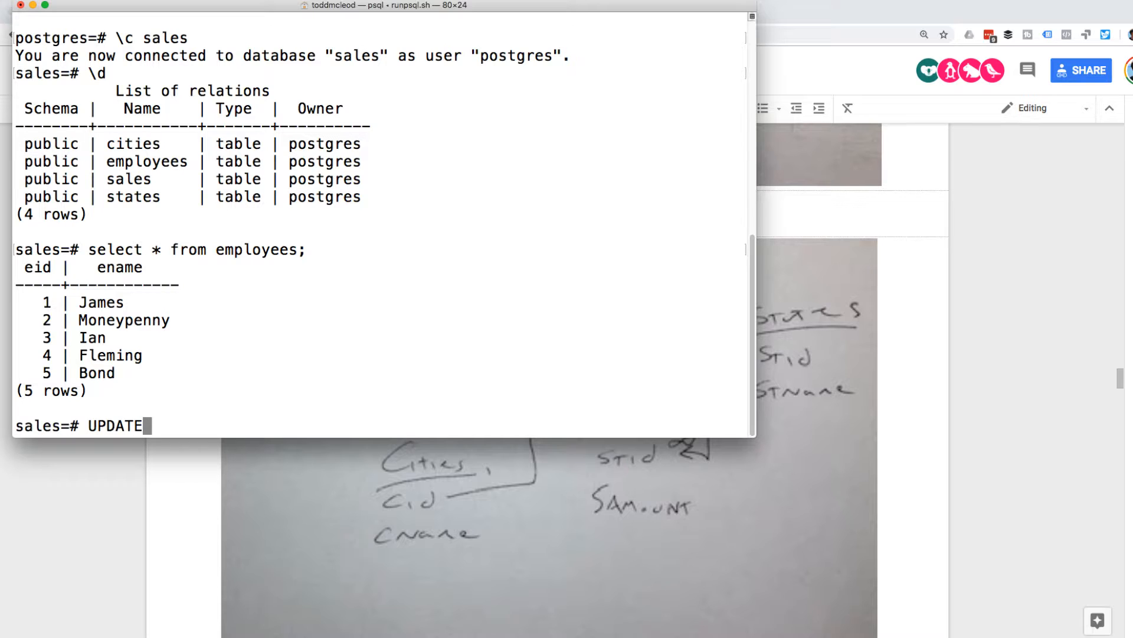
pyautogui.write('emplo')
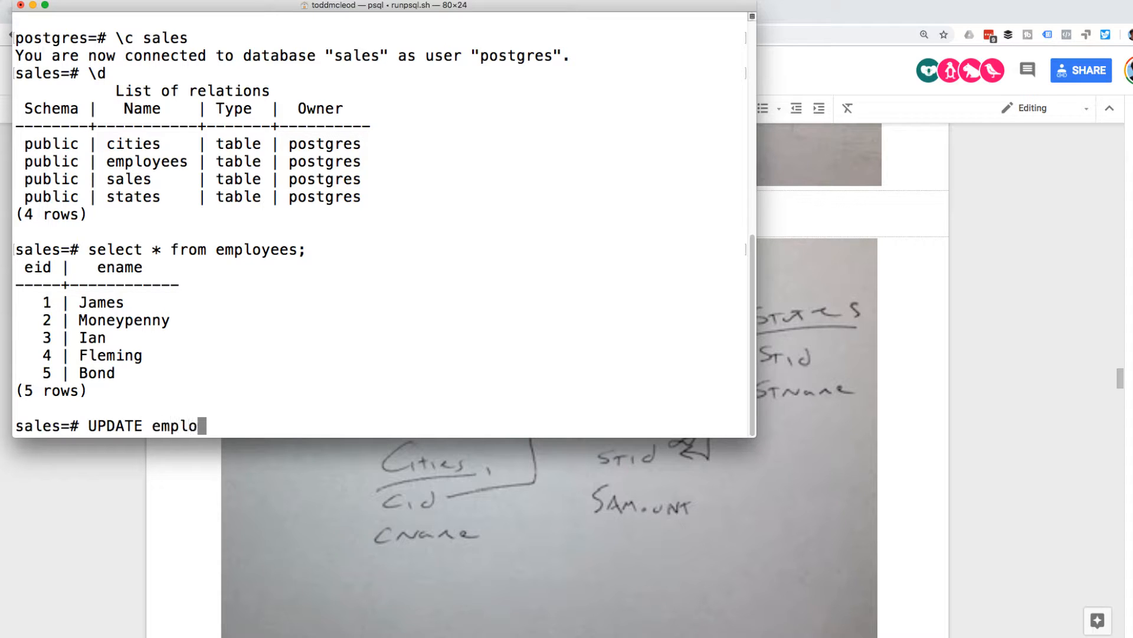
pyautogui.write('yees')
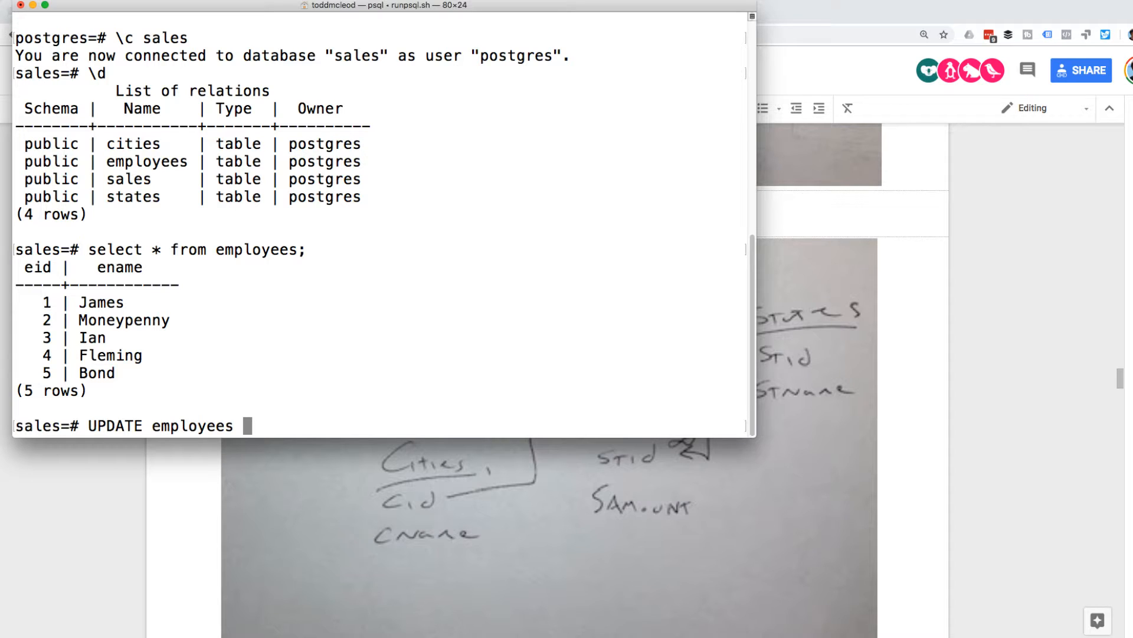
pyautogui.write('en')
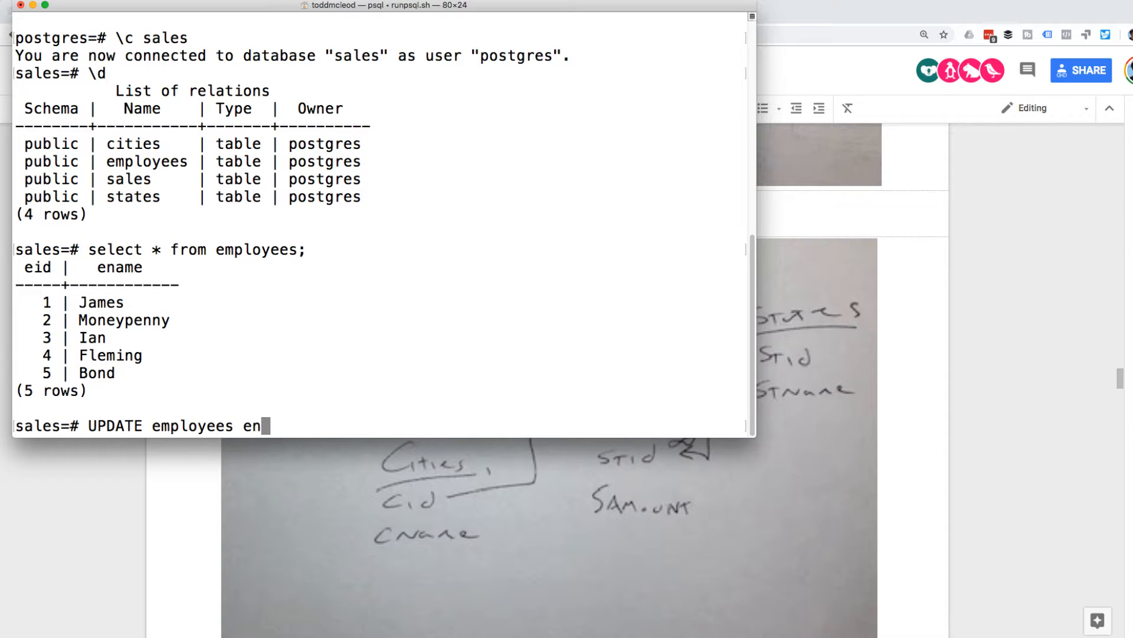
pyautogui.write("ame = '")
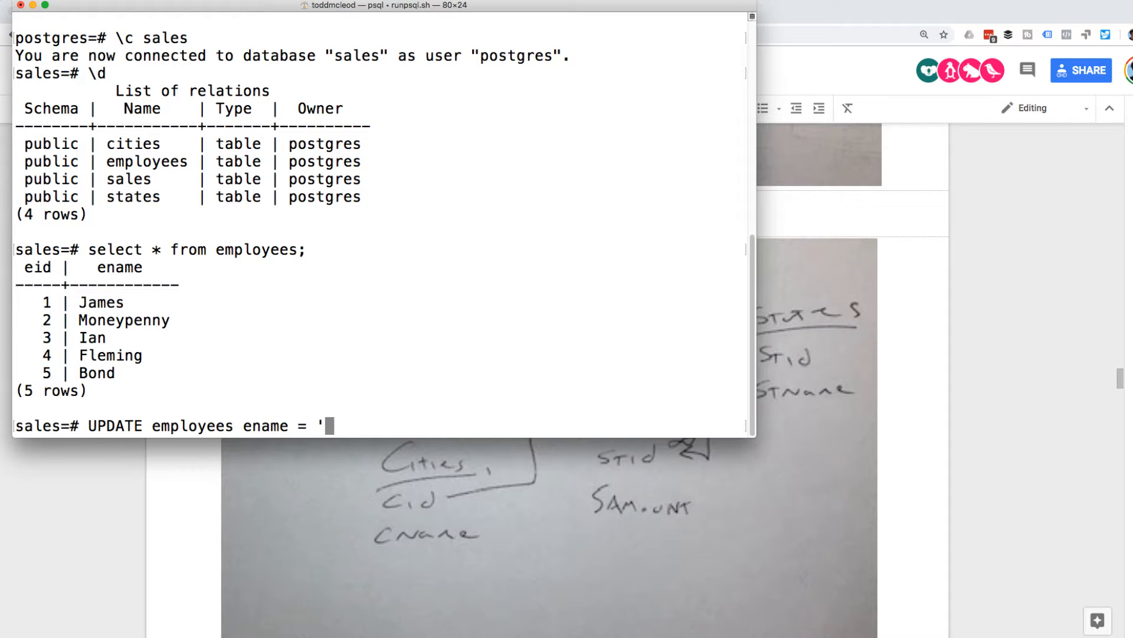
pyautogui.press('backspace')
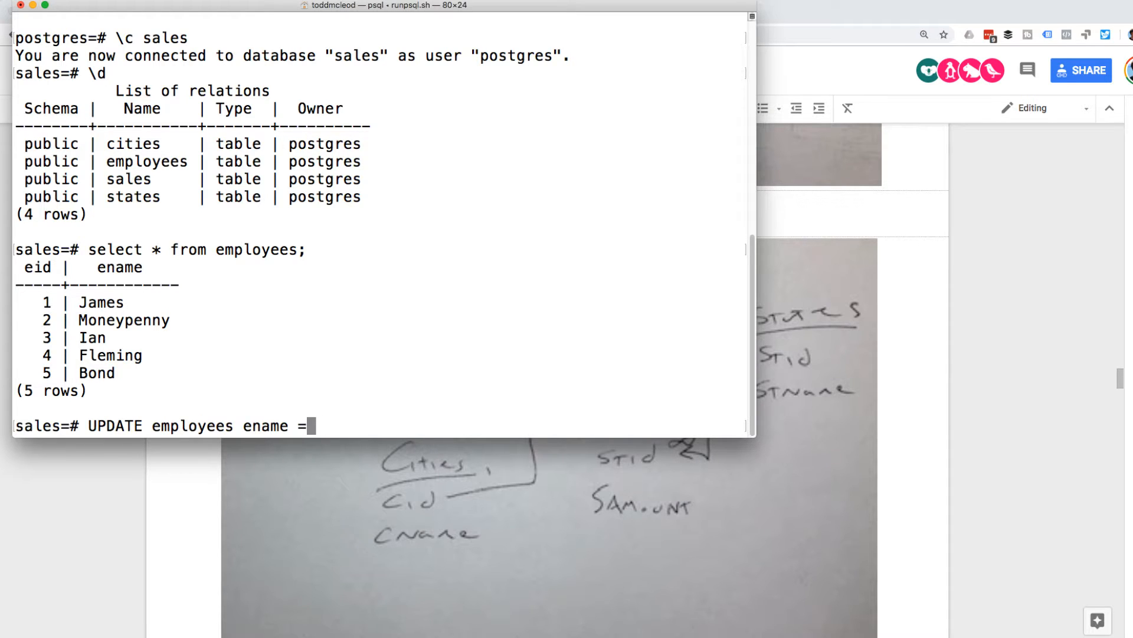
pyautogui.write('SET')
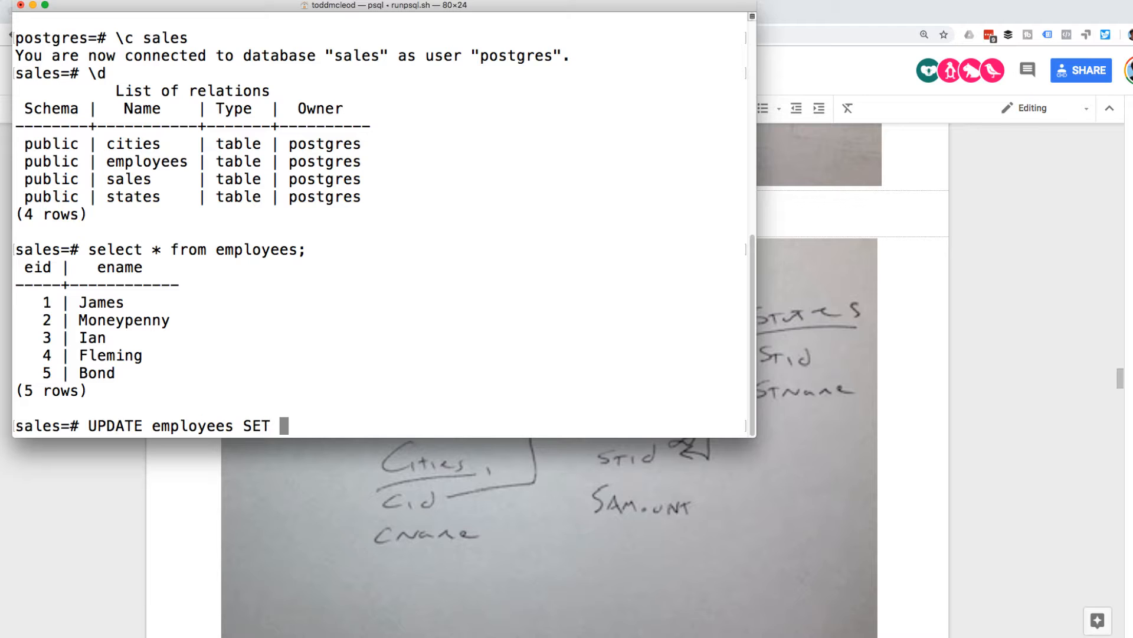
pyautogui.write('ename =')
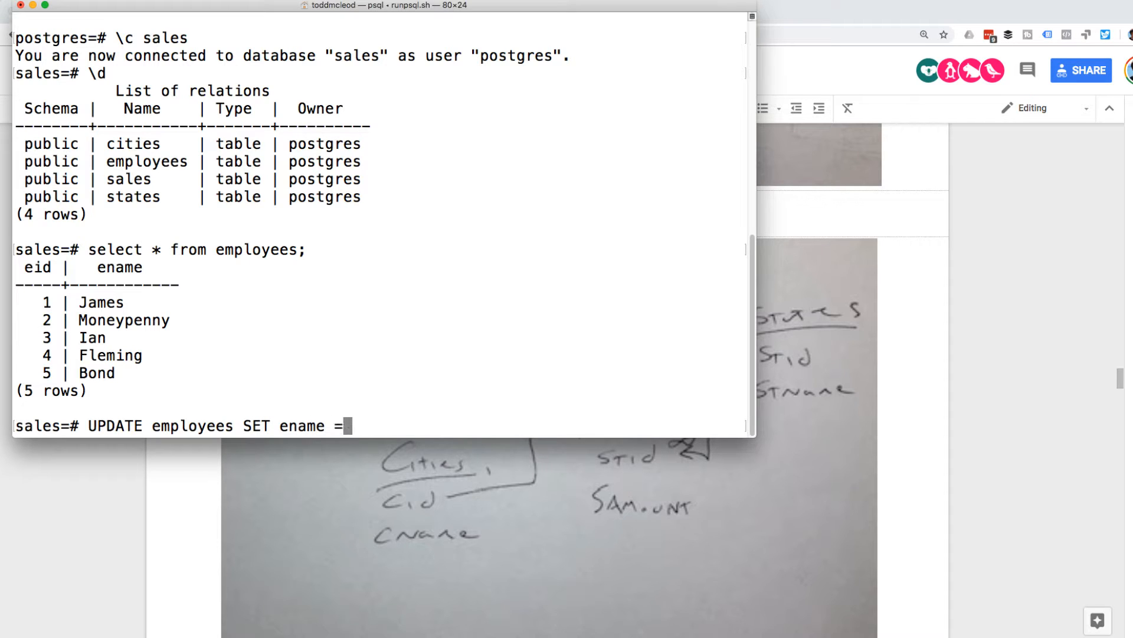
pyautogui.write("'")
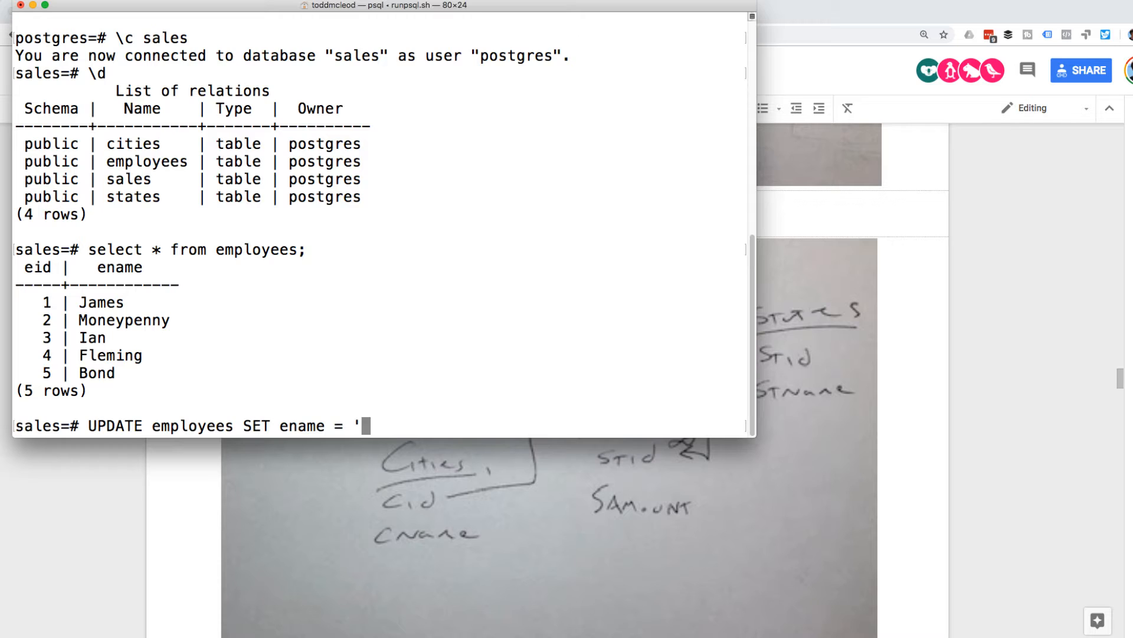
pyautogui.write("Stock' where eid")
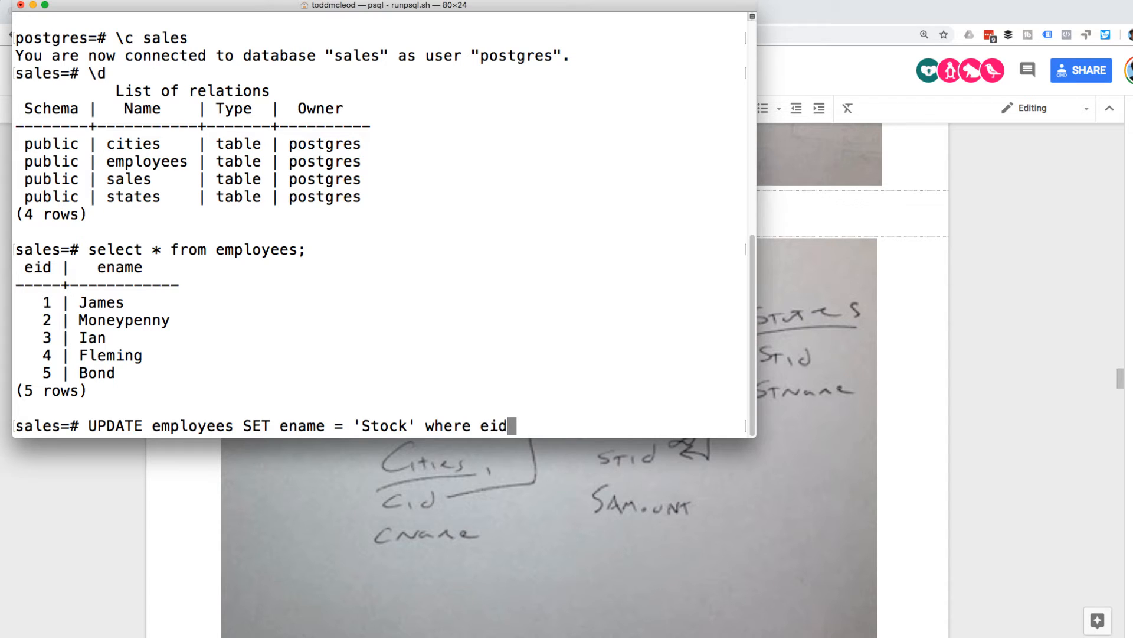
pyautogui.write('= 5')
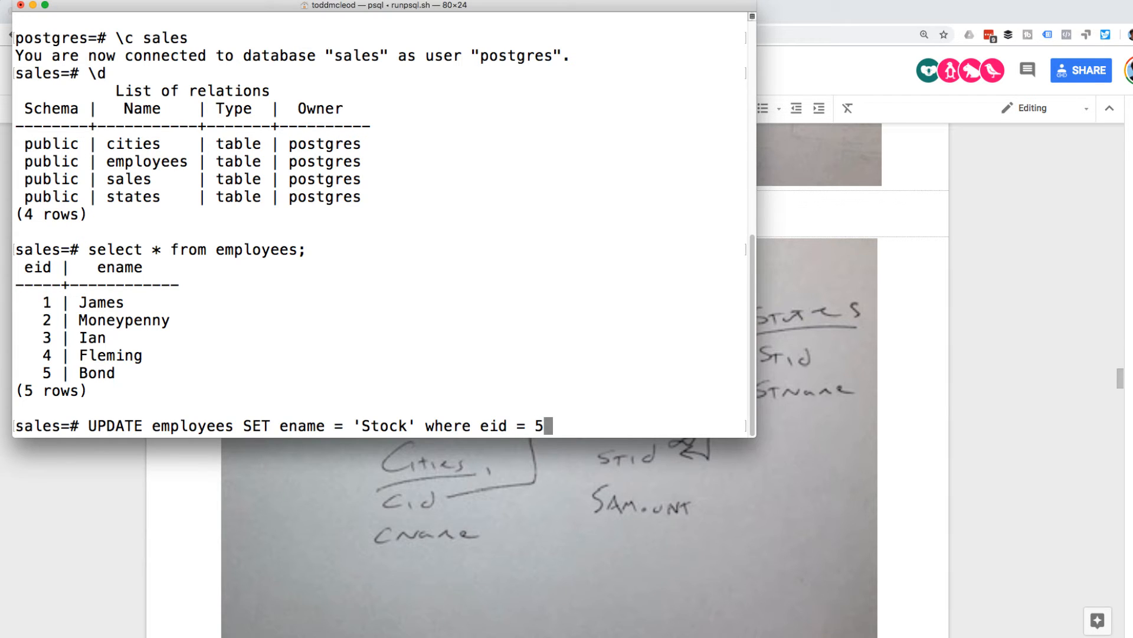